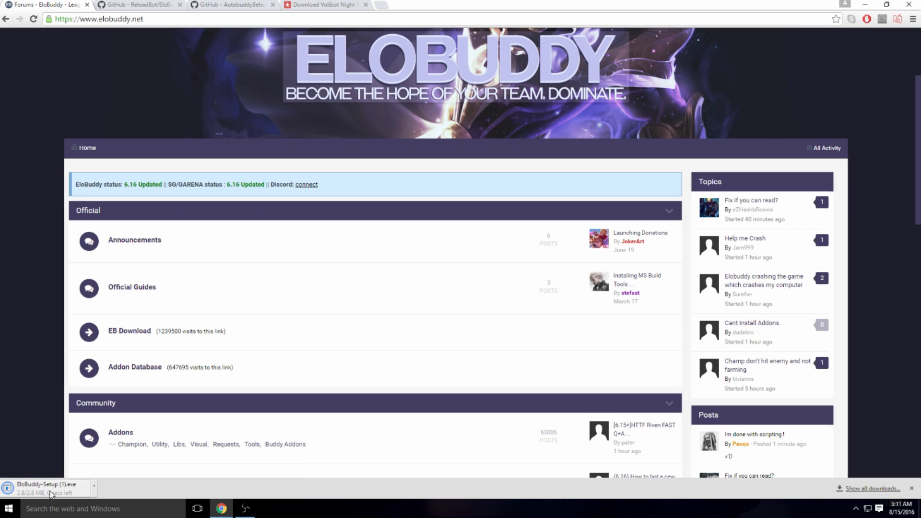
{"action": "mouse_move", "coordinate": [146, 485]}
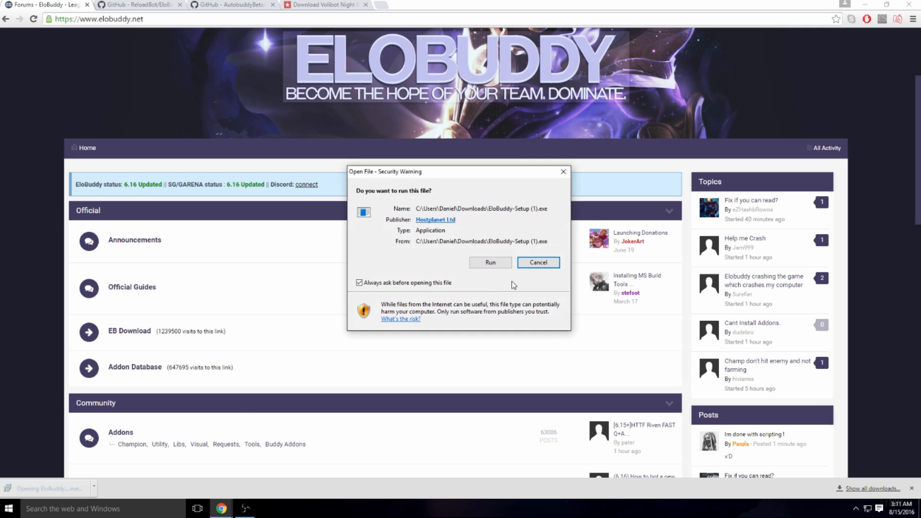
- Run the EloBuddy installer, accepting the default install and Start Menu folders and approving the prerequisite downloads
{"action": "left_click", "coordinate": [490, 263]}
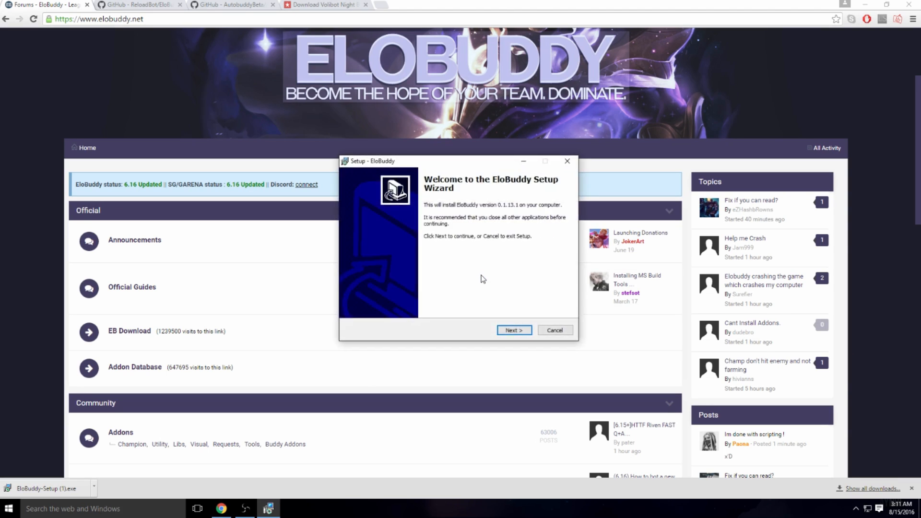
{"action": "left_click", "coordinate": [512, 329]}
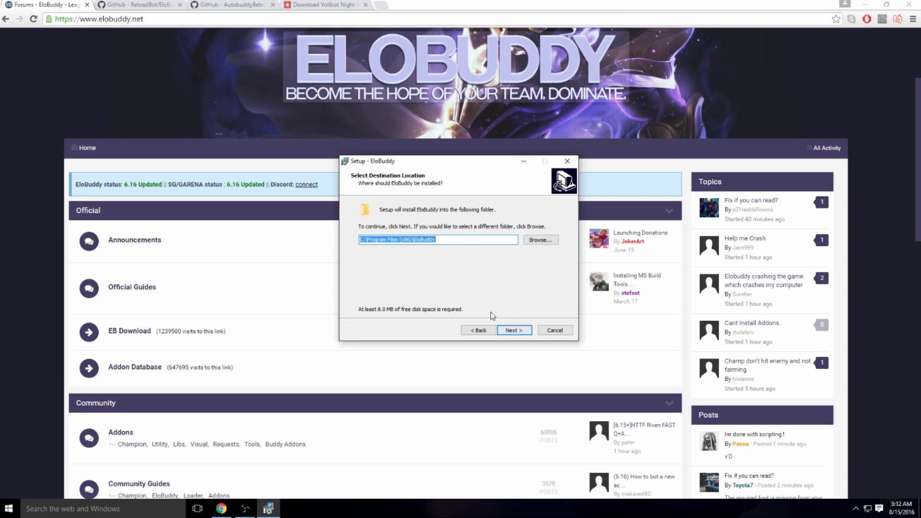
{"action": "left_click", "coordinate": [513, 329]}
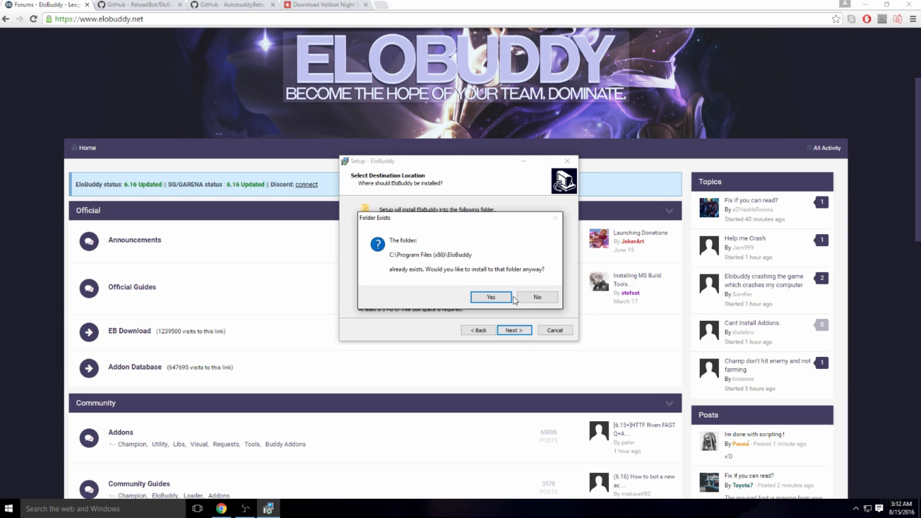
{"action": "left_click", "coordinate": [490, 297]}
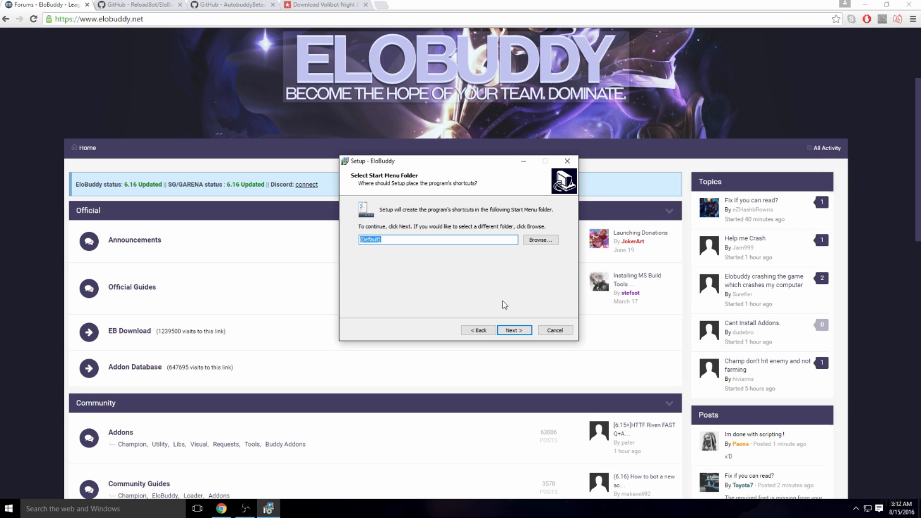
{"action": "left_click", "coordinate": [512, 329]}
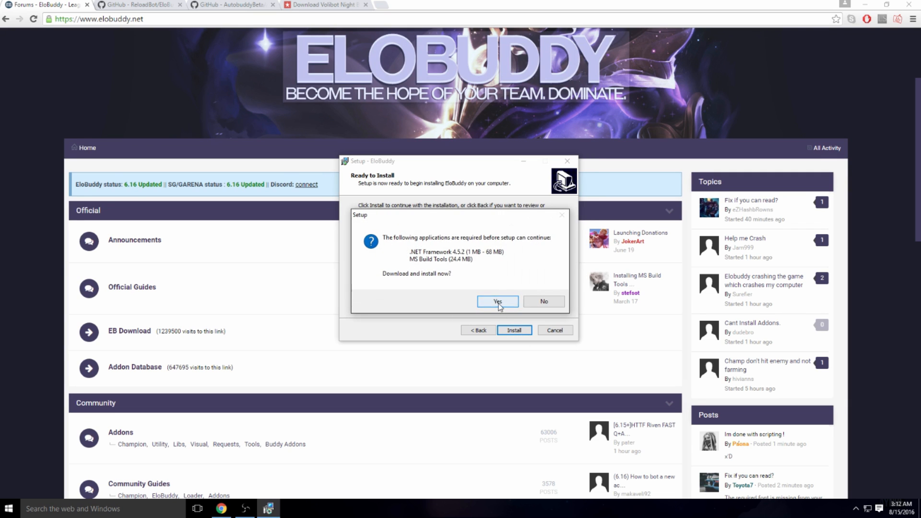
{"action": "left_click", "coordinate": [497, 301]}
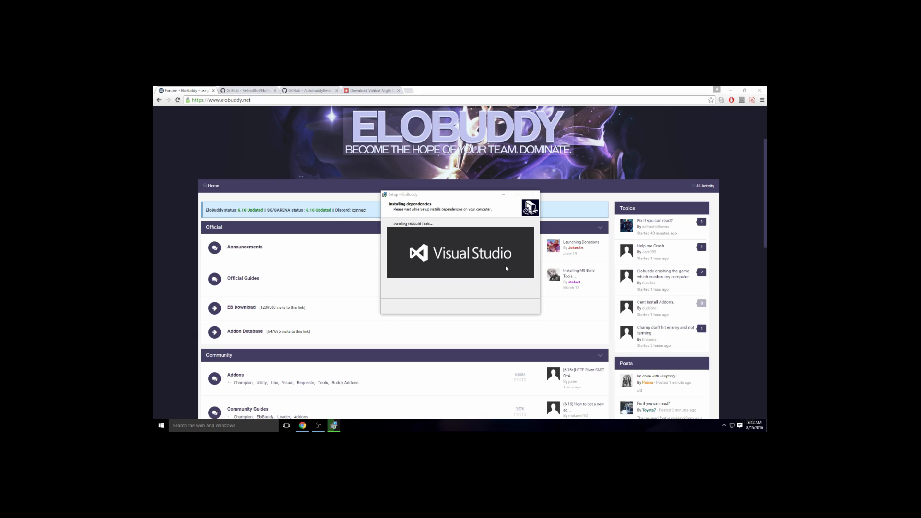
{"action": "mouse_move", "coordinate": [504, 269]}
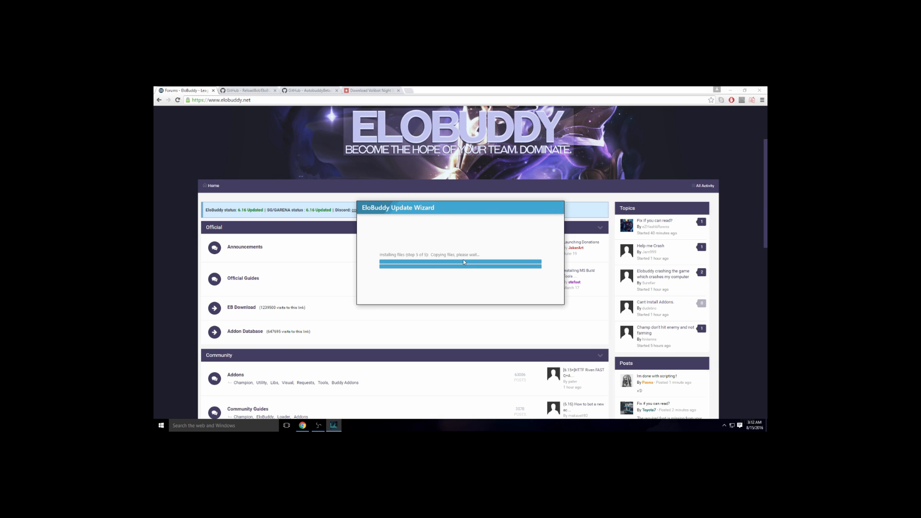
{"action": "mouse_move", "coordinate": [500, 239]}
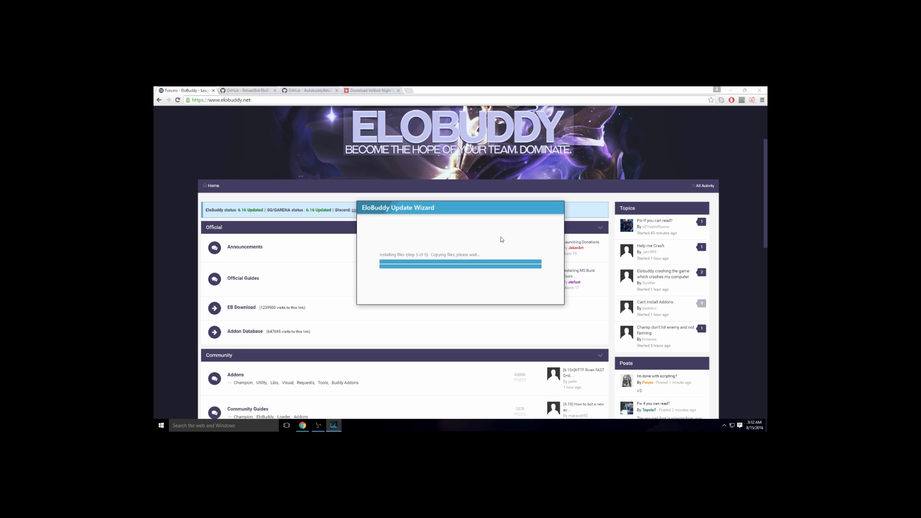
{"action": "mouse_move", "coordinate": [535, 218]}
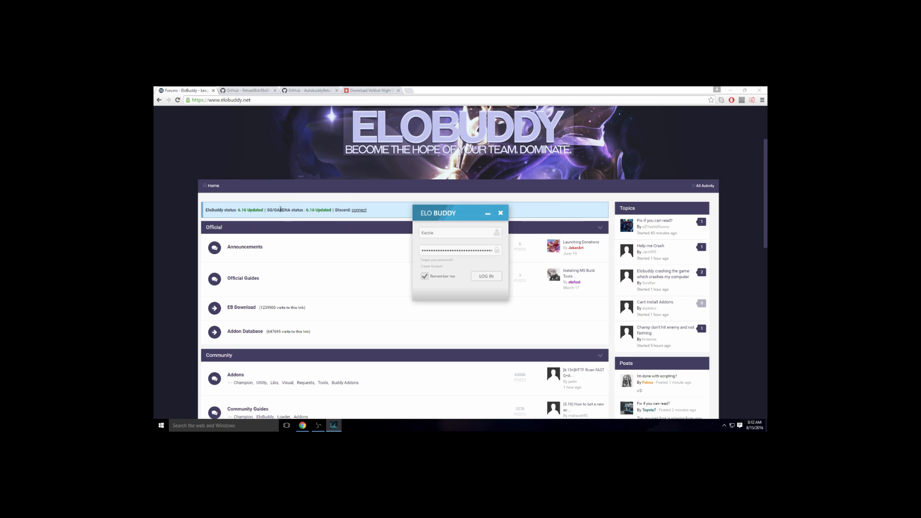
- Log in to the EloBuddy launcher once the update wizard finishes
{"action": "left_click", "coordinate": [485, 276]}
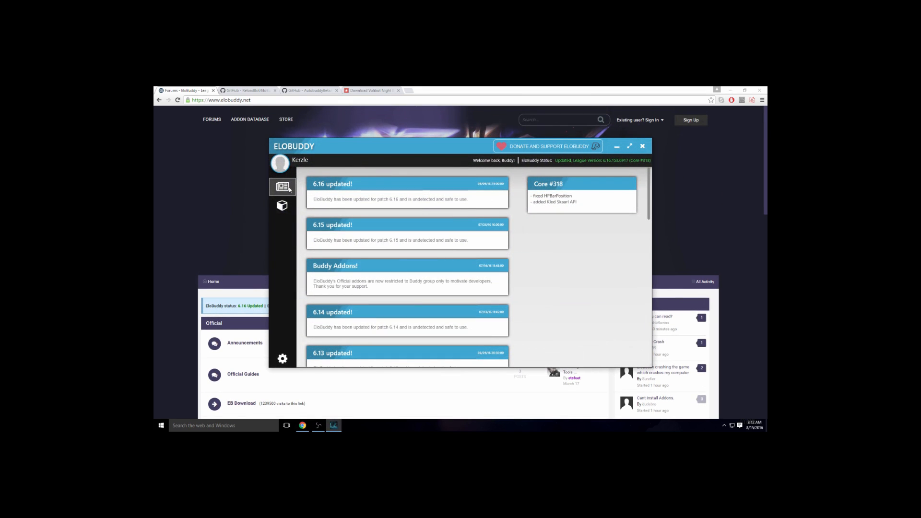
- Start a Remote Addon install in EloBuddy using the ReloadBot GitHub repository address
{"action": "left_click", "coordinate": [282, 206]}
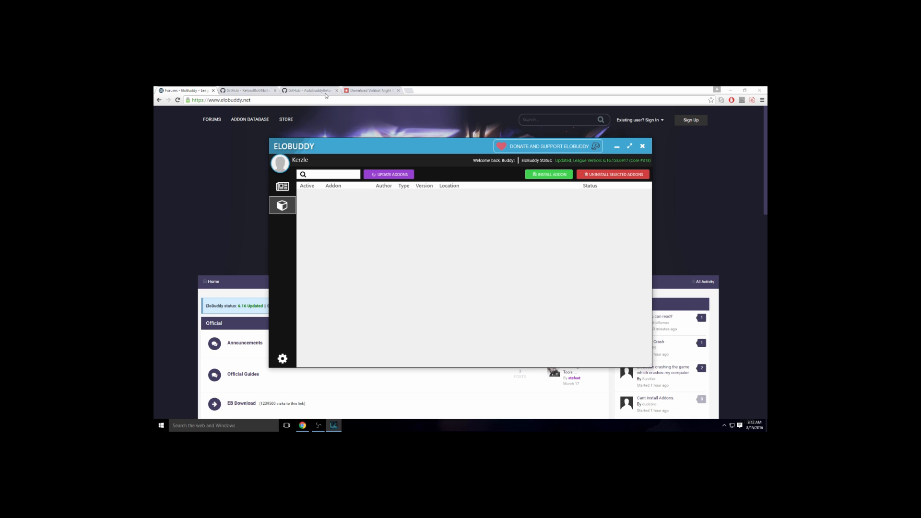
{"action": "left_click", "coordinate": [246, 90]}
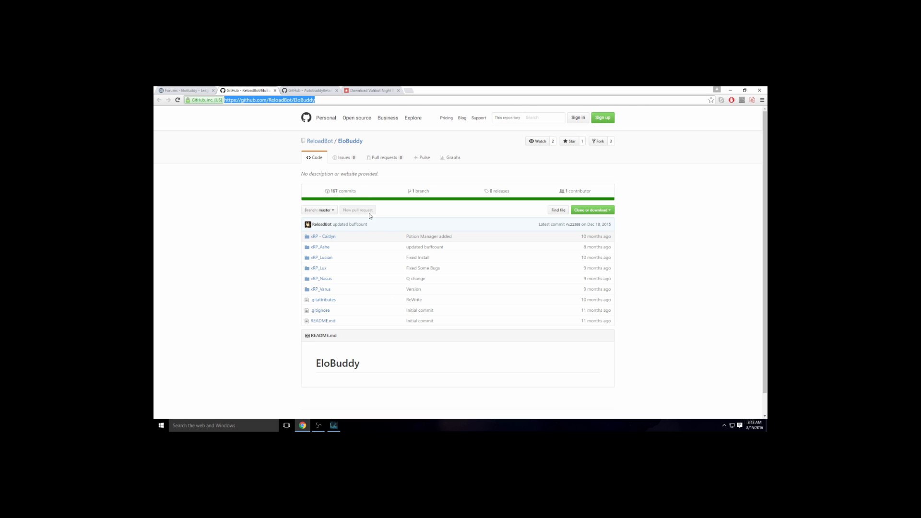
{"action": "left_click", "coordinate": [334, 425]}
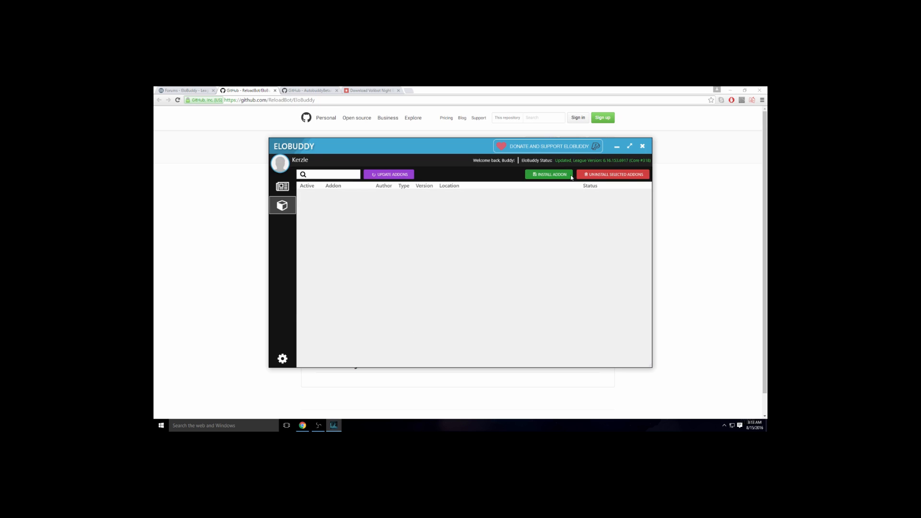
{"action": "left_click", "coordinate": [547, 174]}
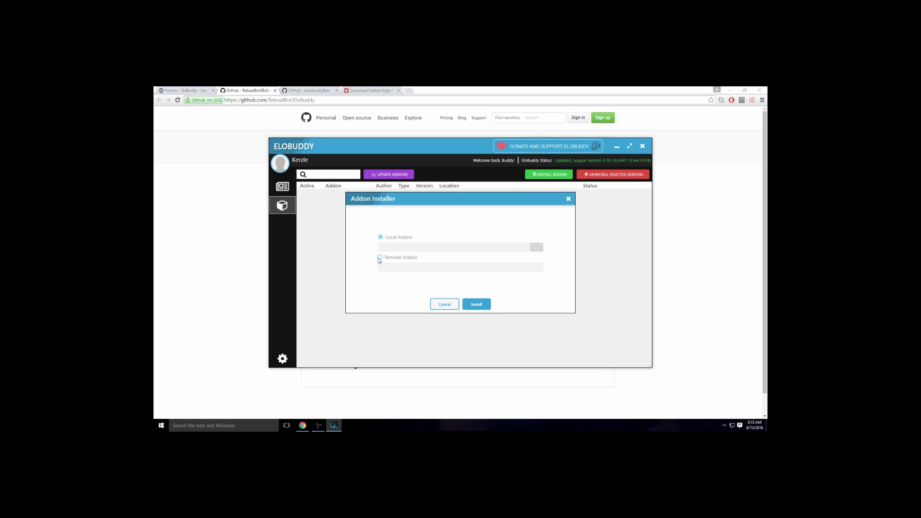
{"action": "left_click", "coordinate": [380, 257]}
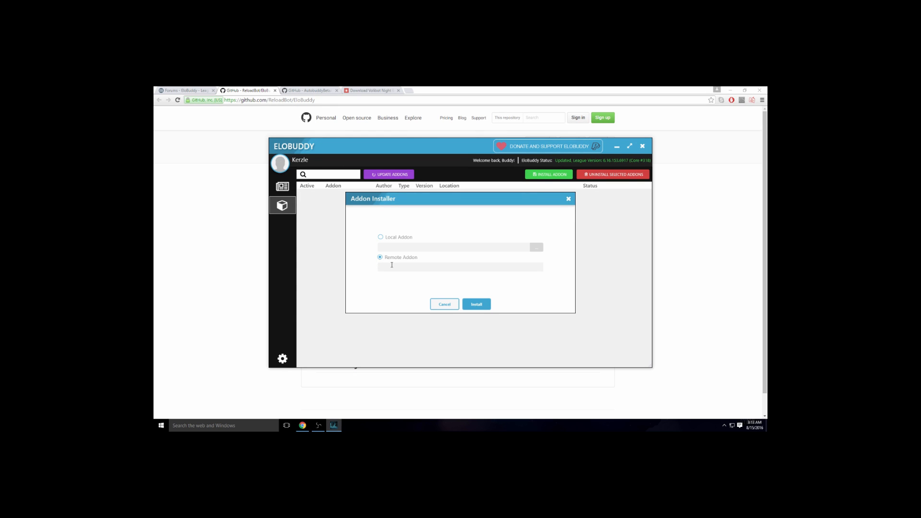
{"action": "left_click", "coordinate": [476, 304]}
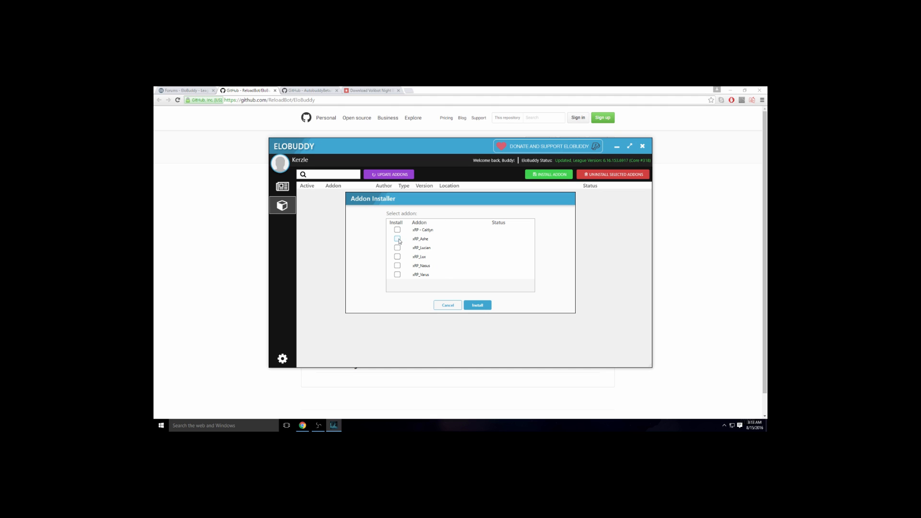
- Install the eRP_Ashe addon so it shows Ready, then bring up the AutoBuddy repository page
{"action": "left_click", "coordinate": [397, 239]}
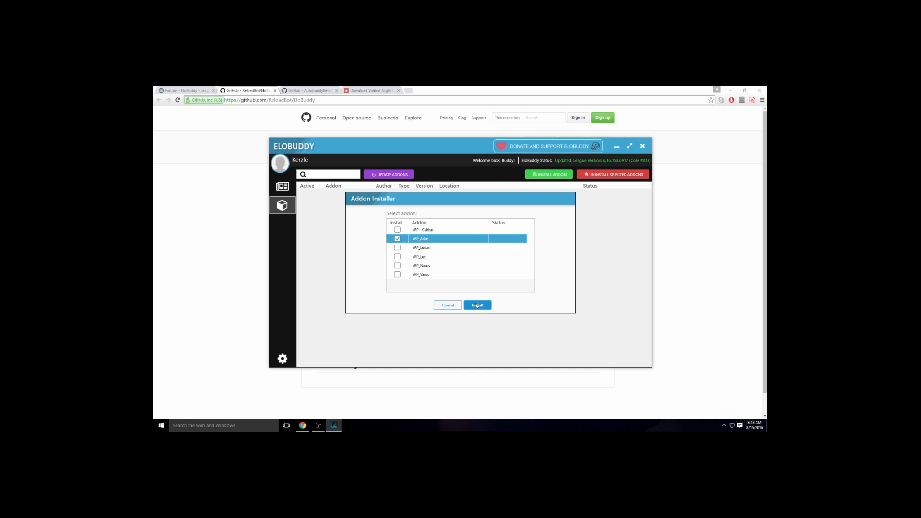
{"action": "left_click", "coordinate": [477, 305]}
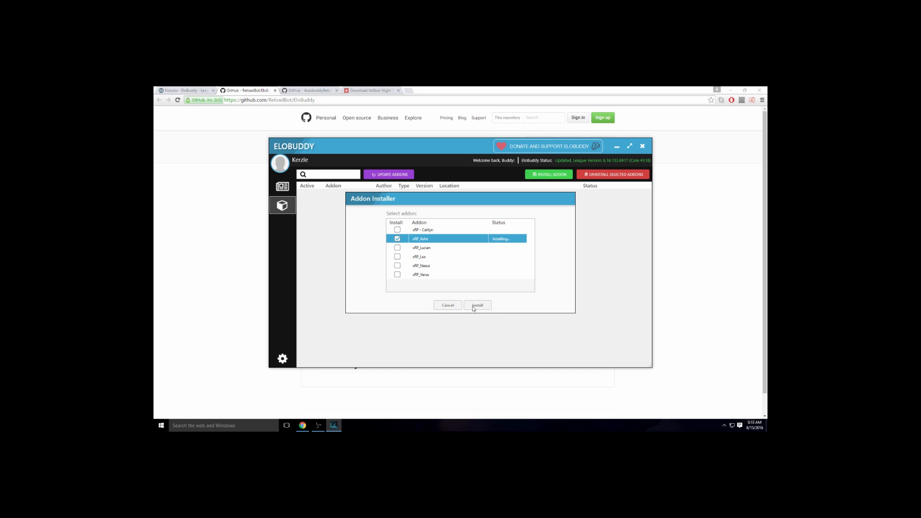
{"action": "left_click", "coordinate": [476, 305]}
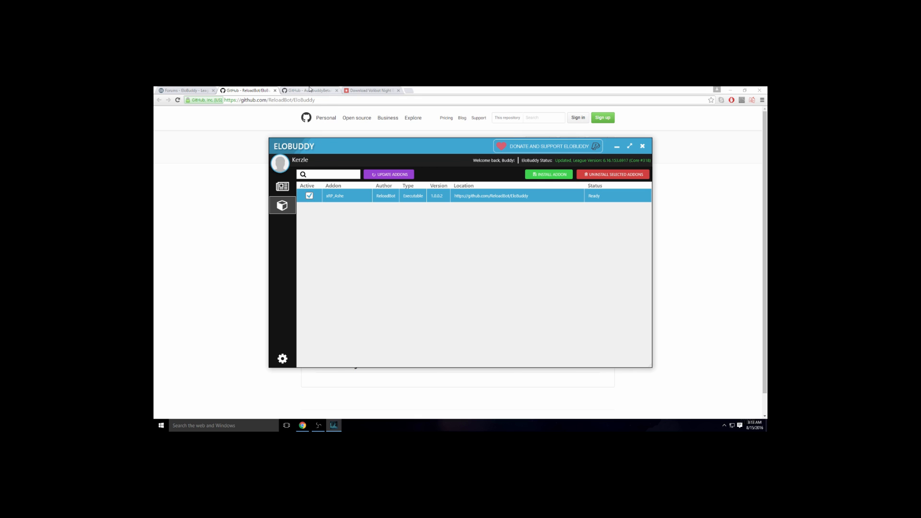
{"action": "left_click", "coordinate": [308, 91]}
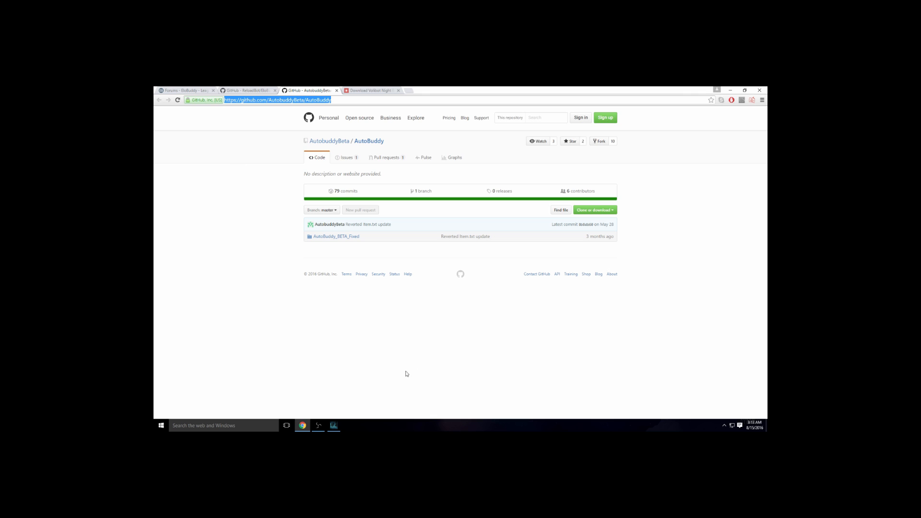
{"action": "mouse_move", "coordinate": [334, 425]}
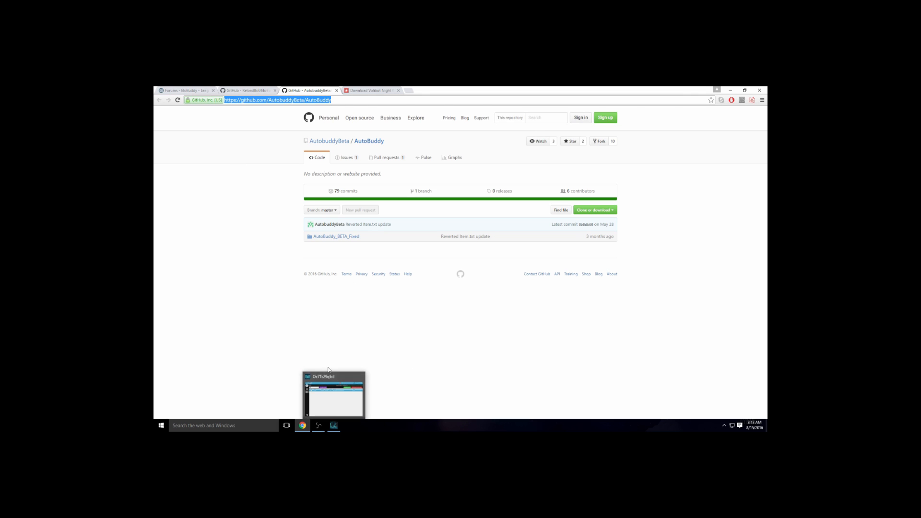
- Install the AutoBuddy_BETA_Fixed addon from the AutoBuddy GitHub repository as a Remote Addon
{"action": "left_click", "coordinate": [333, 393]}
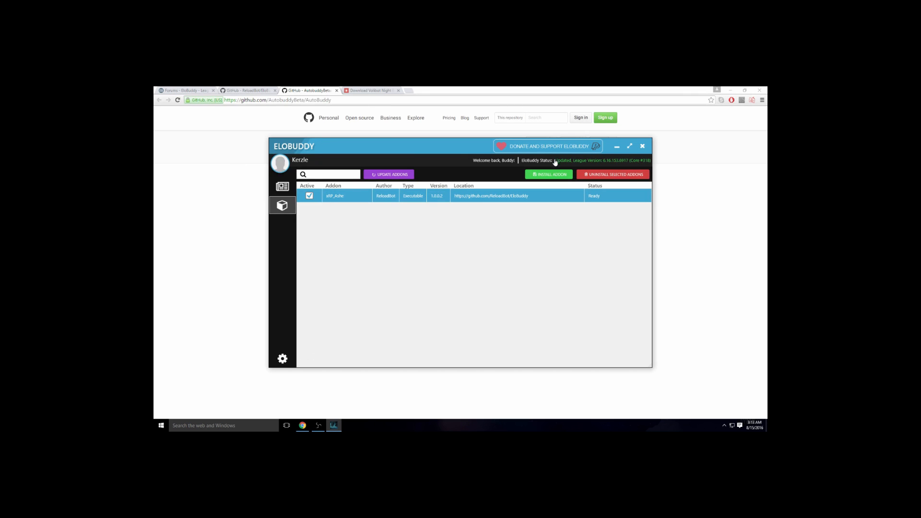
{"action": "left_click", "coordinate": [548, 174]}
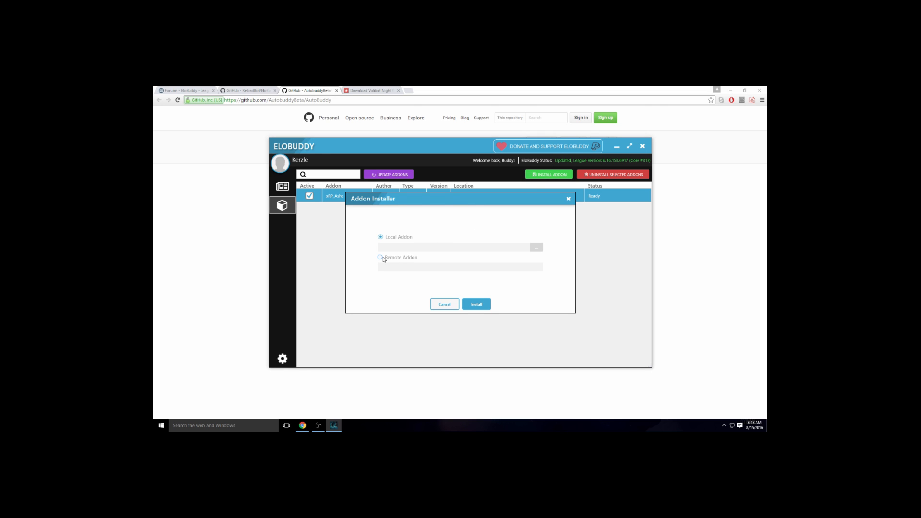
{"action": "left_click", "coordinate": [380, 257]}
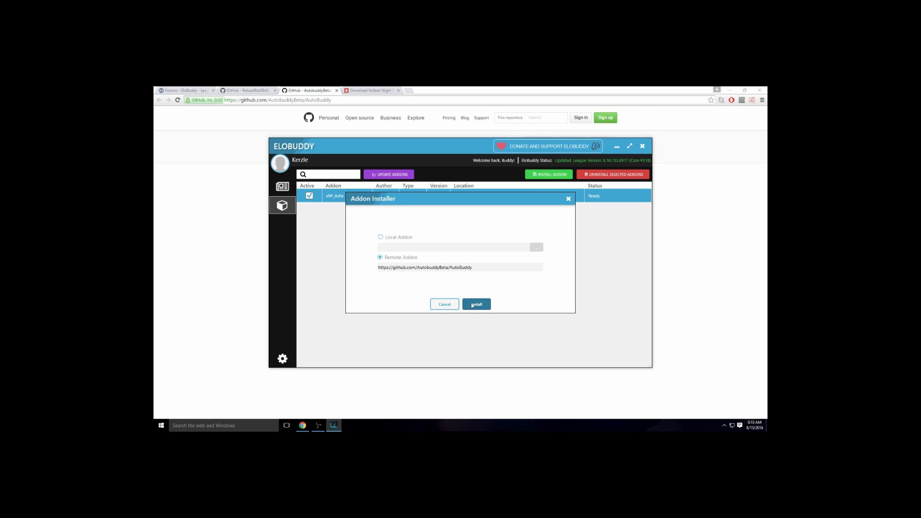
{"action": "left_click", "coordinate": [475, 304]}
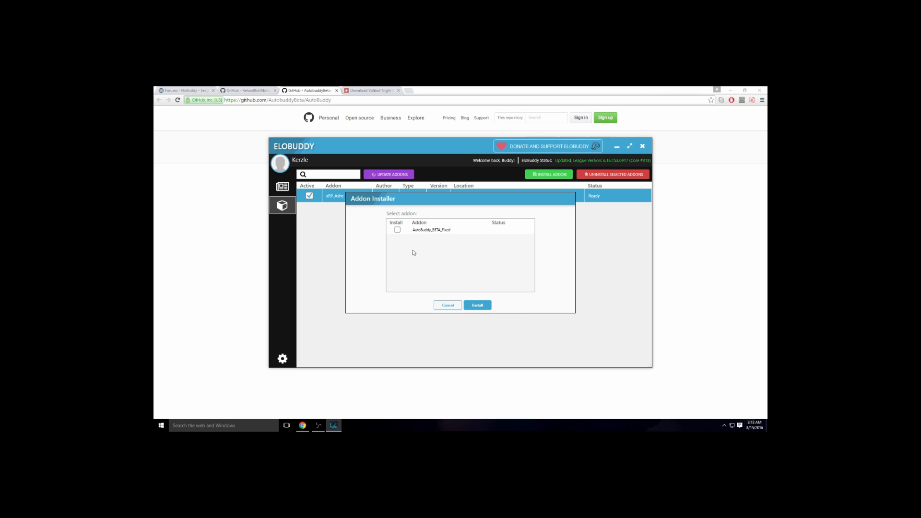
{"action": "left_click", "coordinate": [397, 229]}
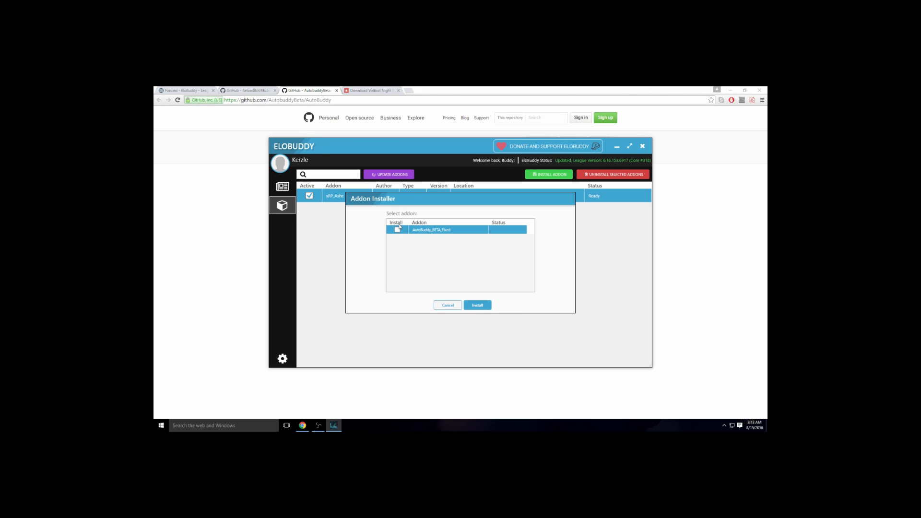
{"action": "left_click", "coordinate": [476, 305]}
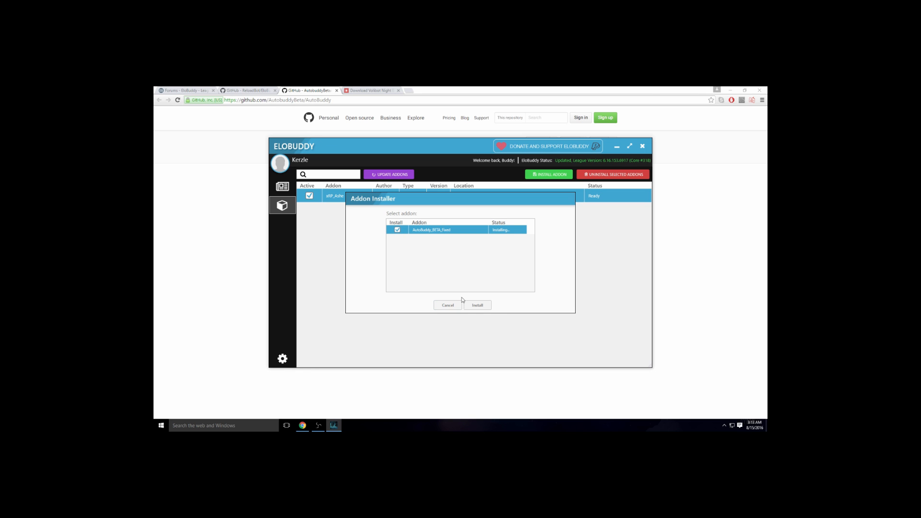
{"action": "left_click", "coordinate": [476, 305]}
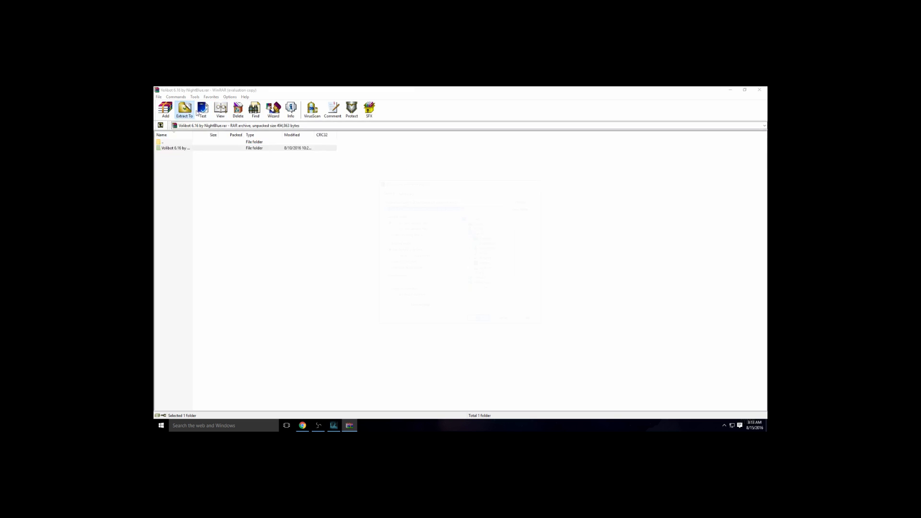
- Extract the Volibot 6.16 folder from the RAR archive to the Desktop
{"action": "left_click", "coordinate": [184, 109]}
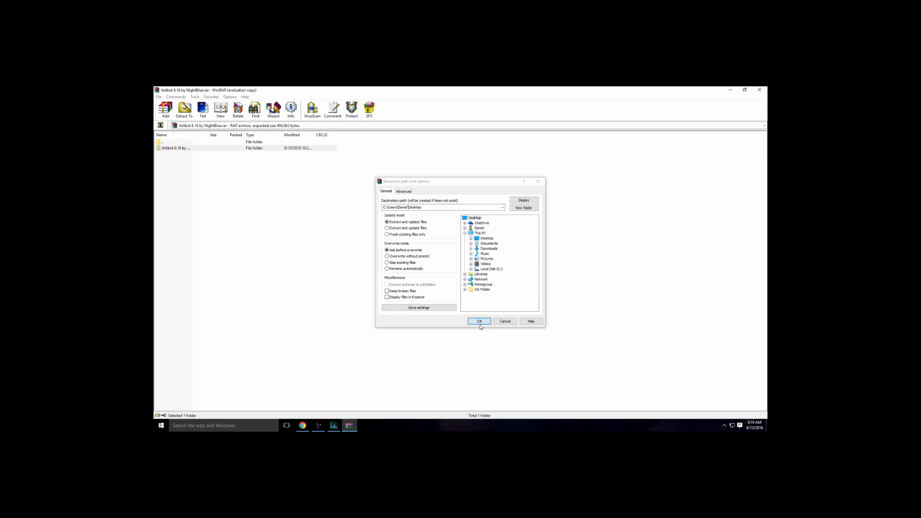
{"action": "left_click", "coordinate": [478, 321]}
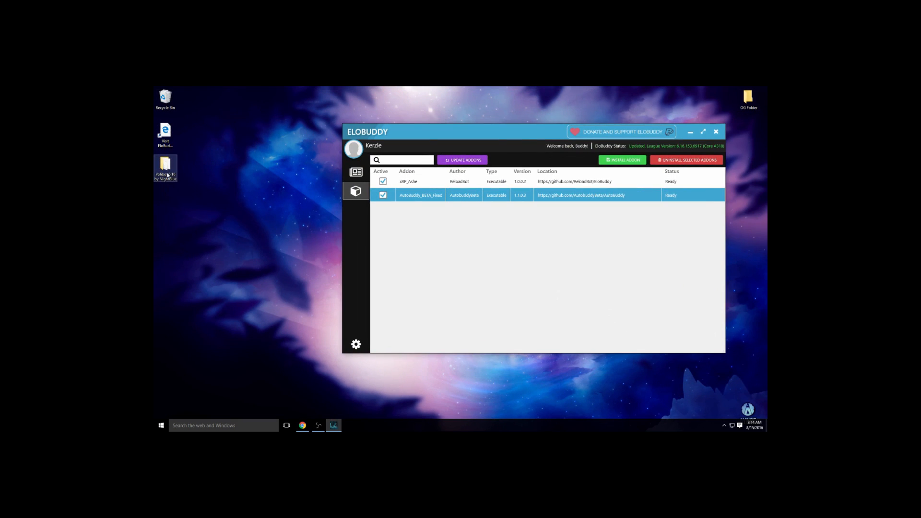
- Open the extracted Volibot folder and load its config file in Notepad
{"action": "double_click", "coordinate": [165, 167]}
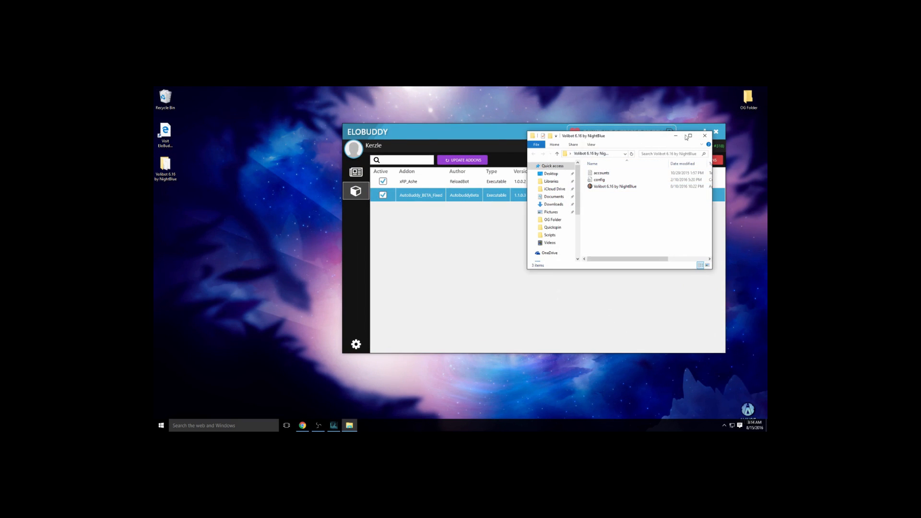
{"action": "double_click", "coordinate": [599, 179]}
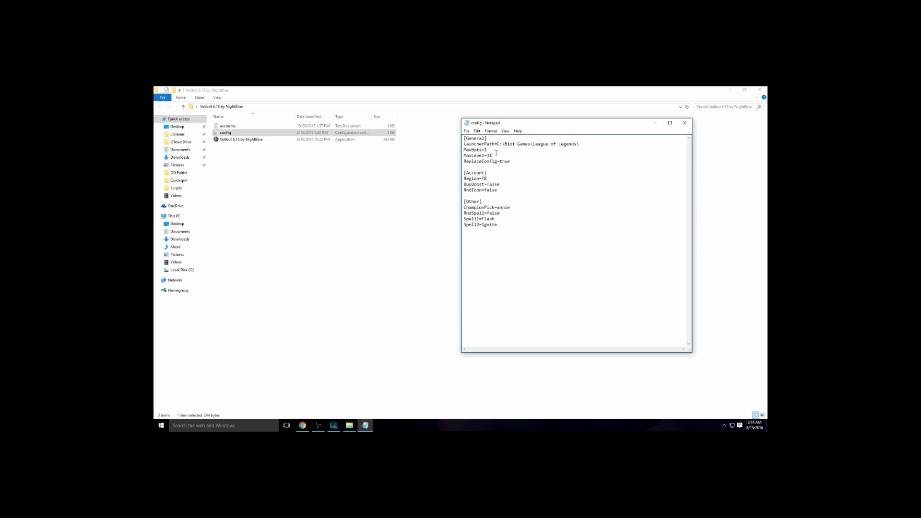
{"action": "mouse_move", "coordinate": [516, 164]}
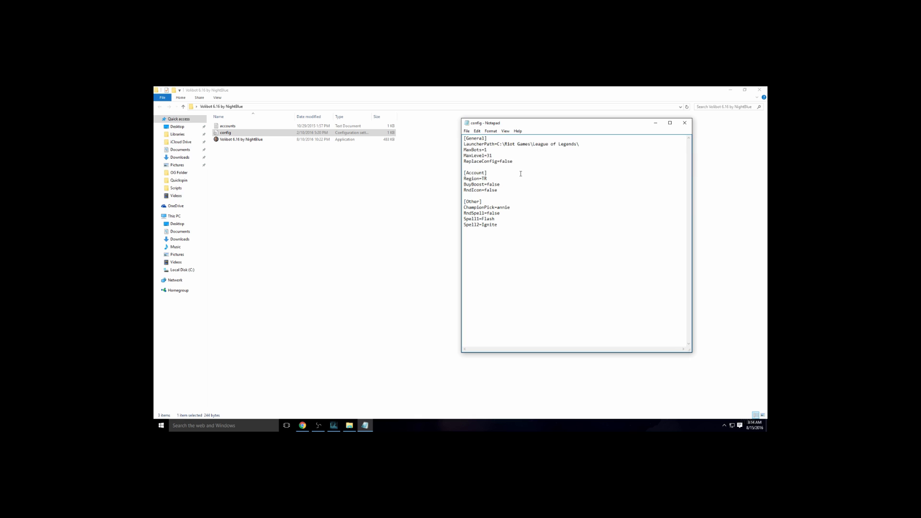
- Save config.ini with ReplaceConfig=true, Region=NA and ChampionPick=ashe, then close it
{"action": "key", "text": "BackSpace"}
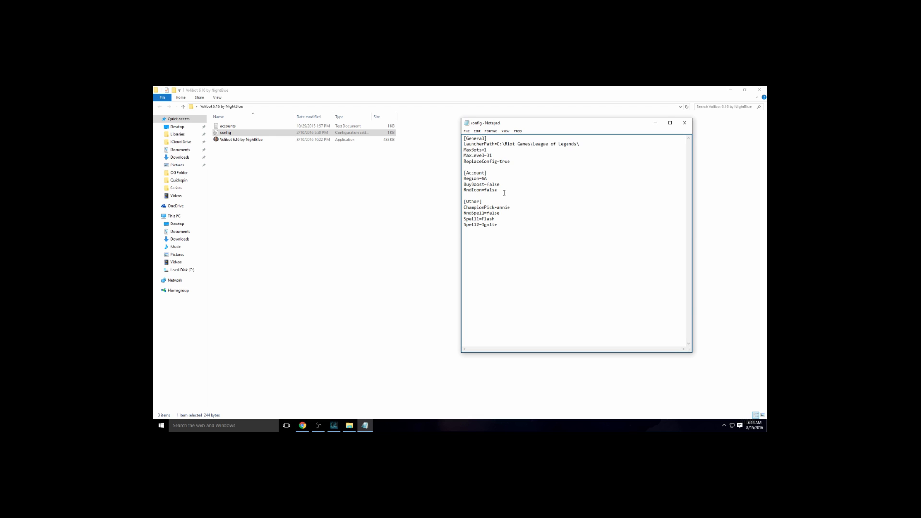
{"action": "mouse_move", "coordinate": [508, 191]}
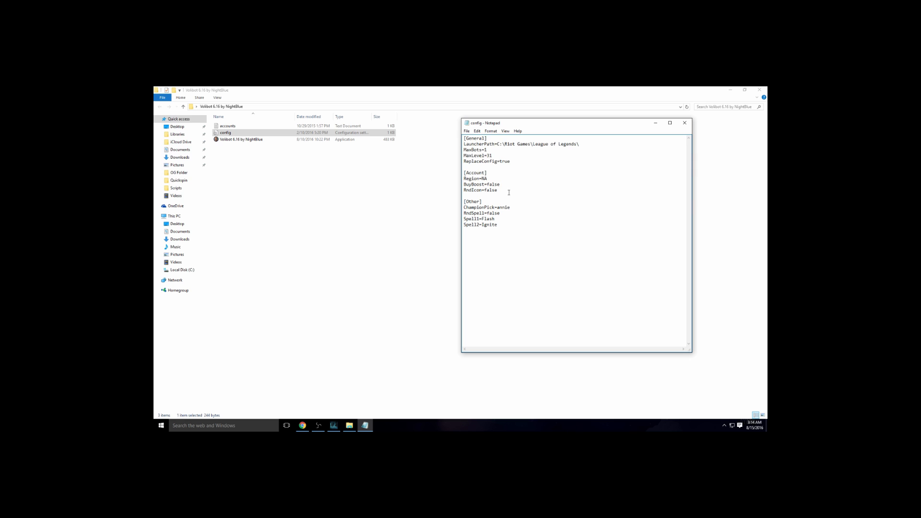
{"action": "mouse_move", "coordinate": [519, 207]}
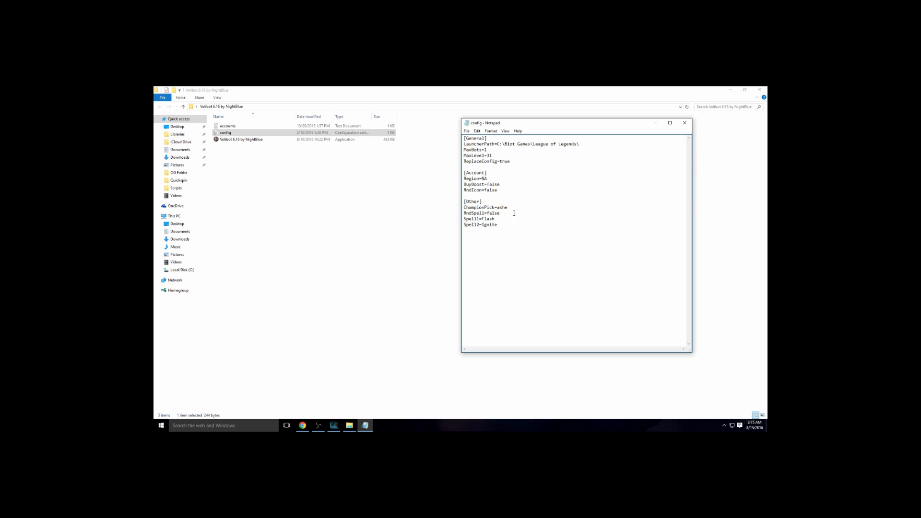
{"action": "mouse_move", "coordinate": [710, 125]}
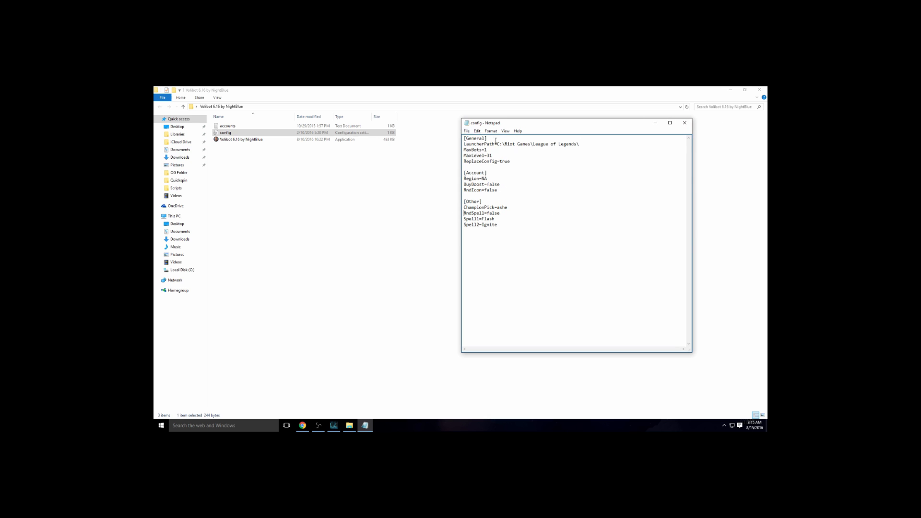
{"action": "mouse_move", "coordinate": [689, 137]}
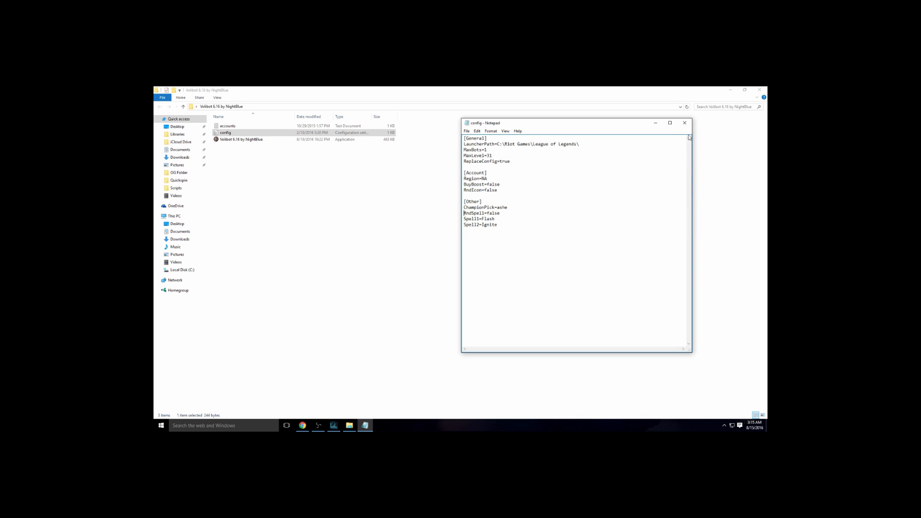
{"action": "left_click", "coordinate": [684, 121]}
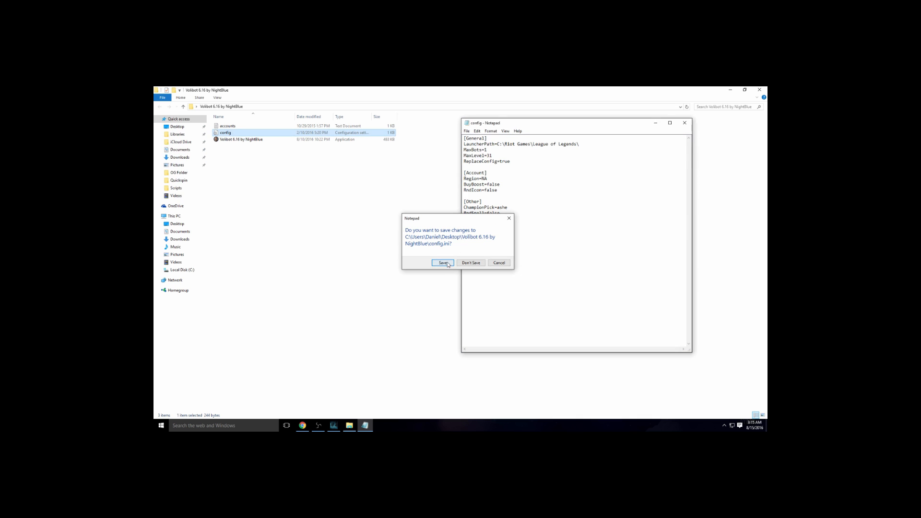
{"action": "left_click", "coordinate": [441, 263]}
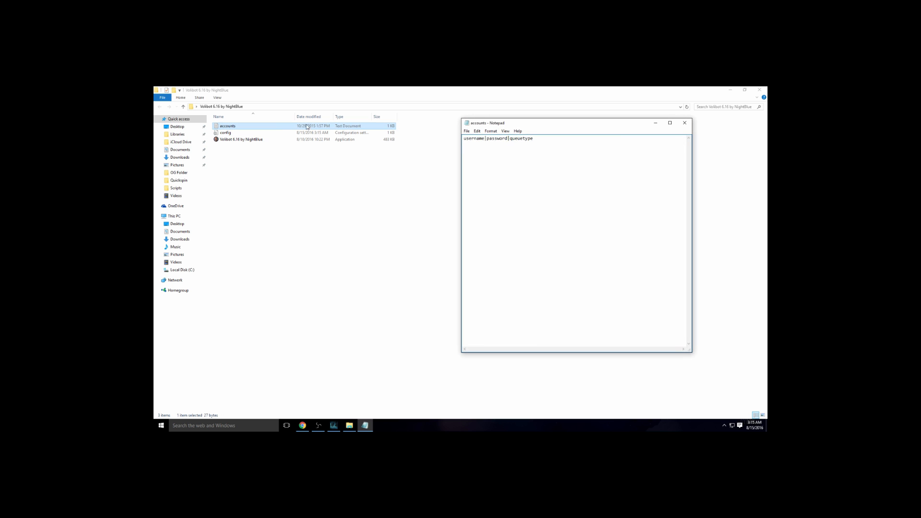
{"action": "double_click", "coordinate": [472, 138]}
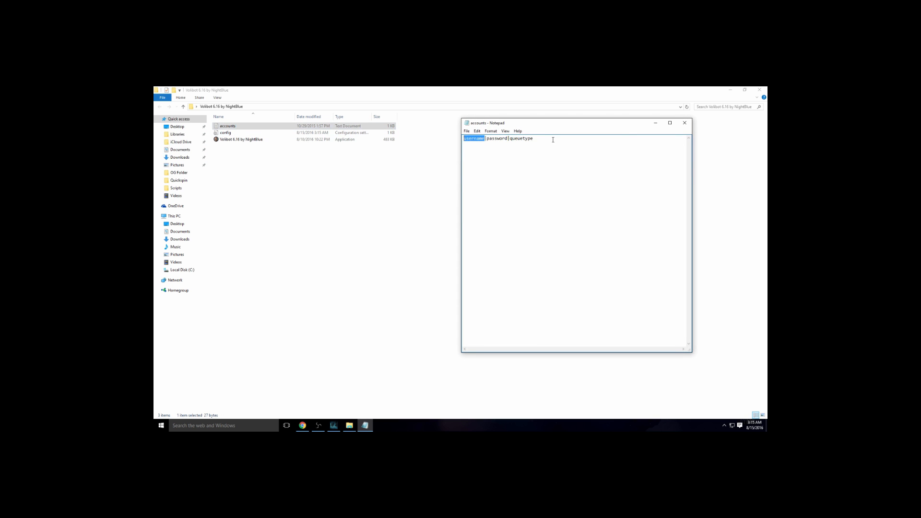
{"action": "type", "text": "Jo"}
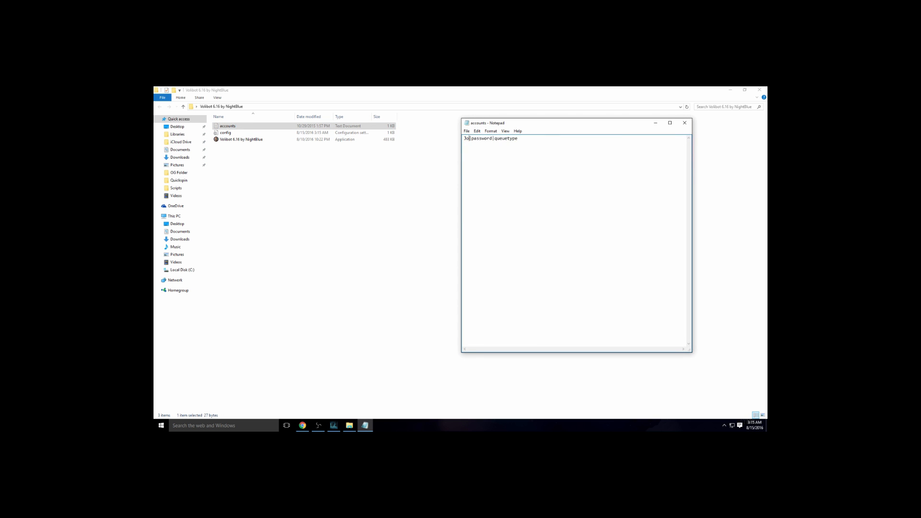
{"action": "type", "text": "hn"}
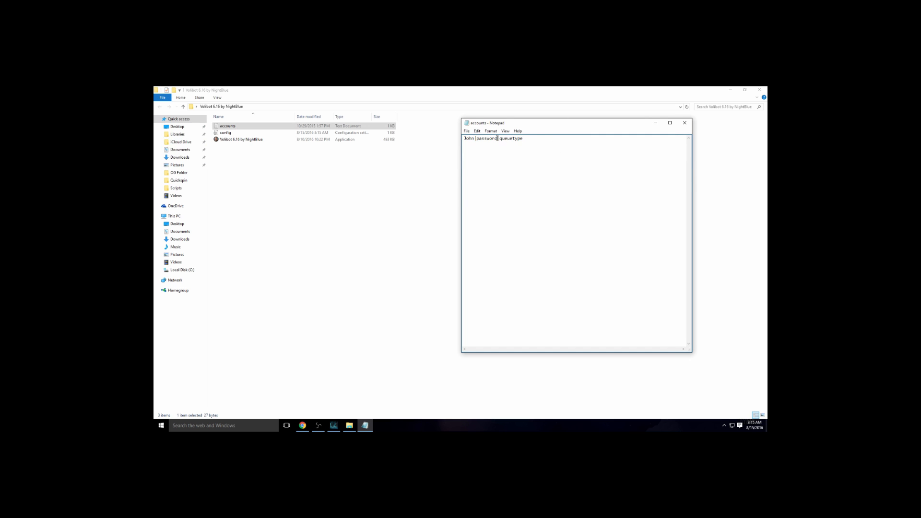
{"action": "double_click", "coordinate": [487, 138]}
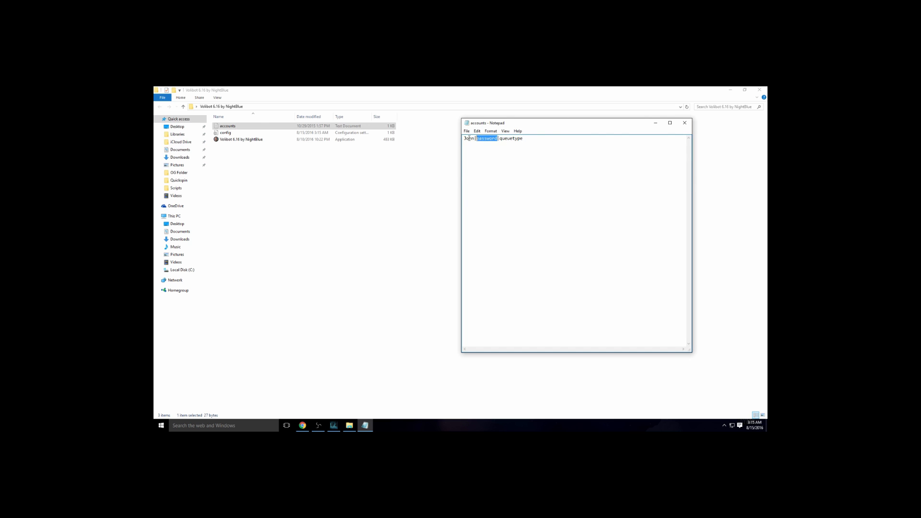
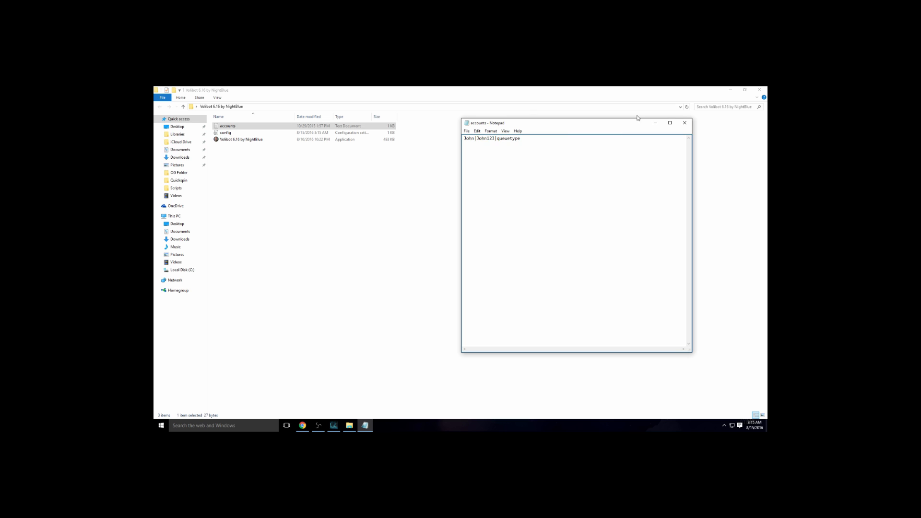
{"action": "double_click", "coordinate": [508, 138]}
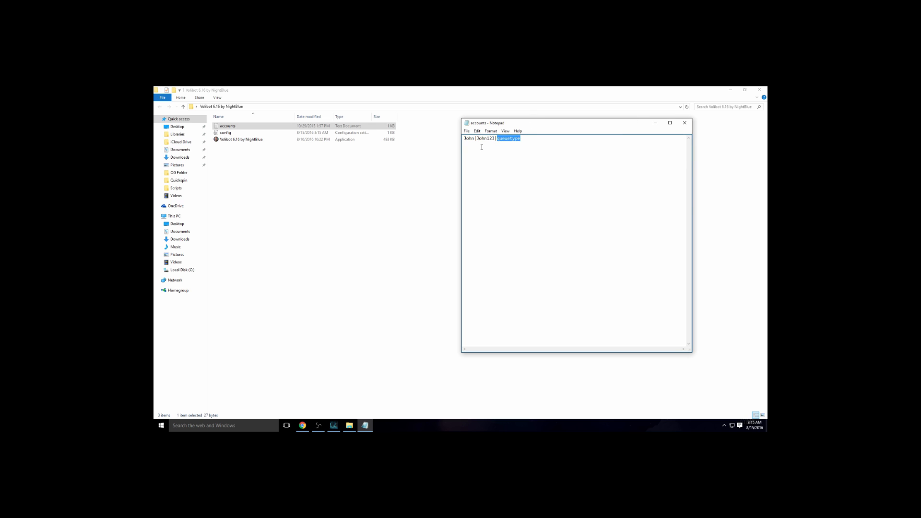
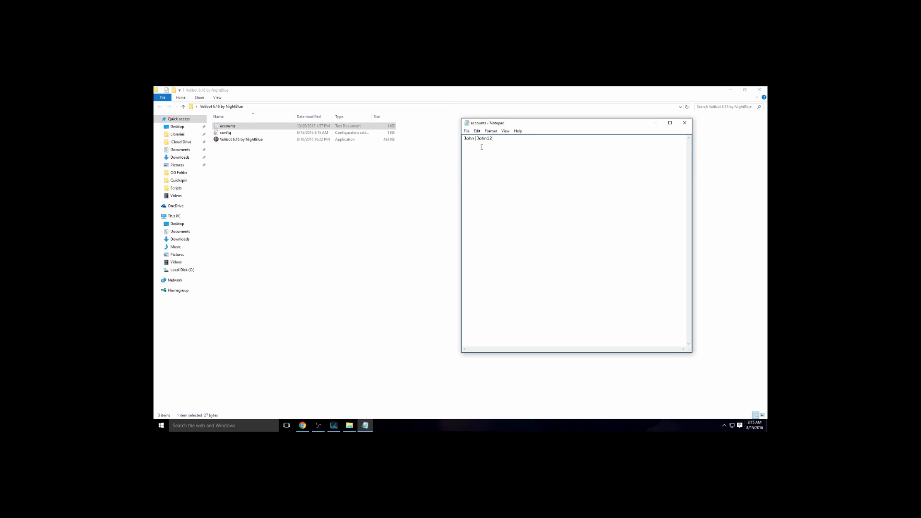
{"action": "key", "text": "Backspace"}
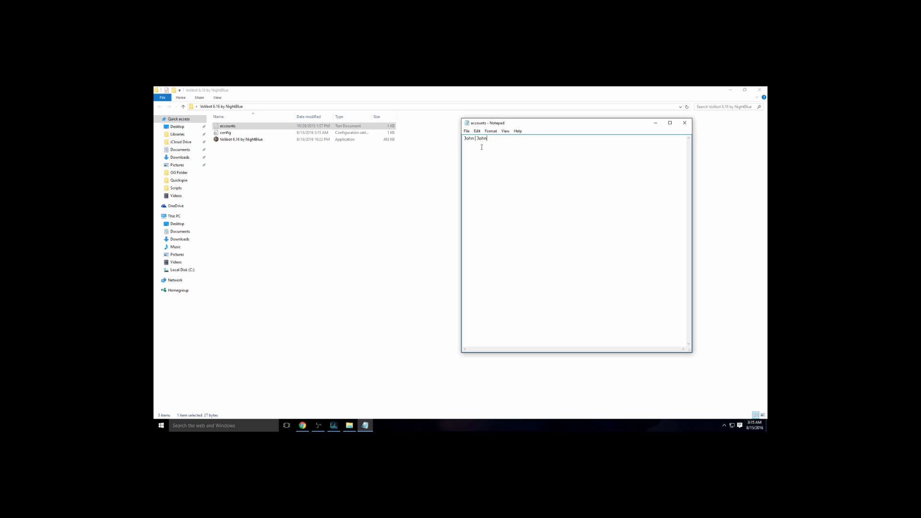
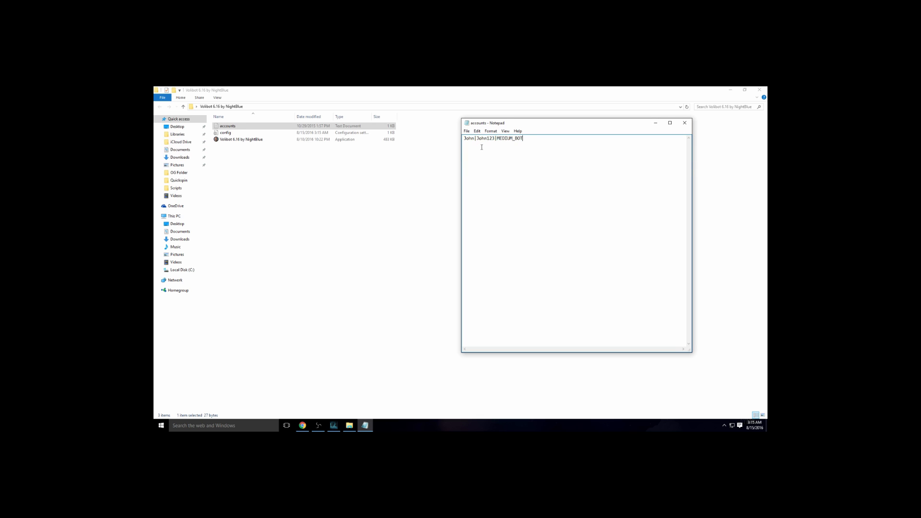
{"action": "left_click", "coordinate": [684, 123]}
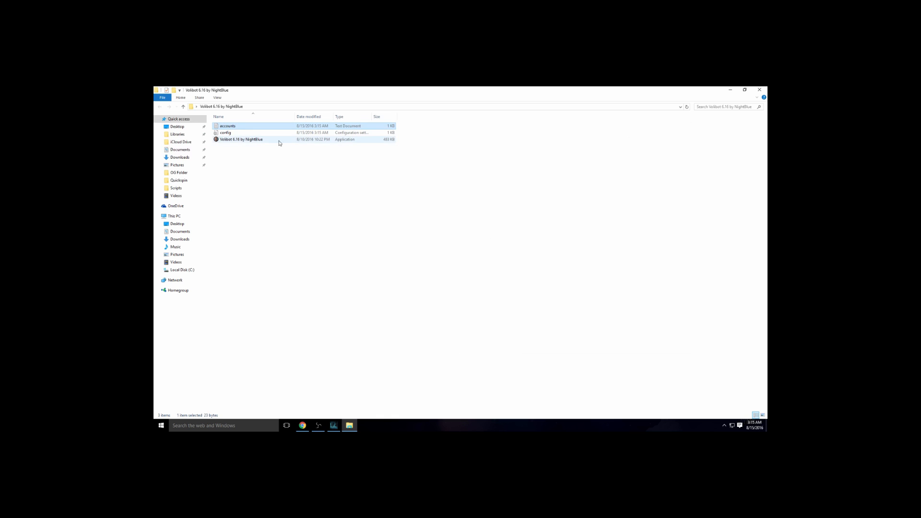
{"action": "double_click", "coordinate": [241, 139]}
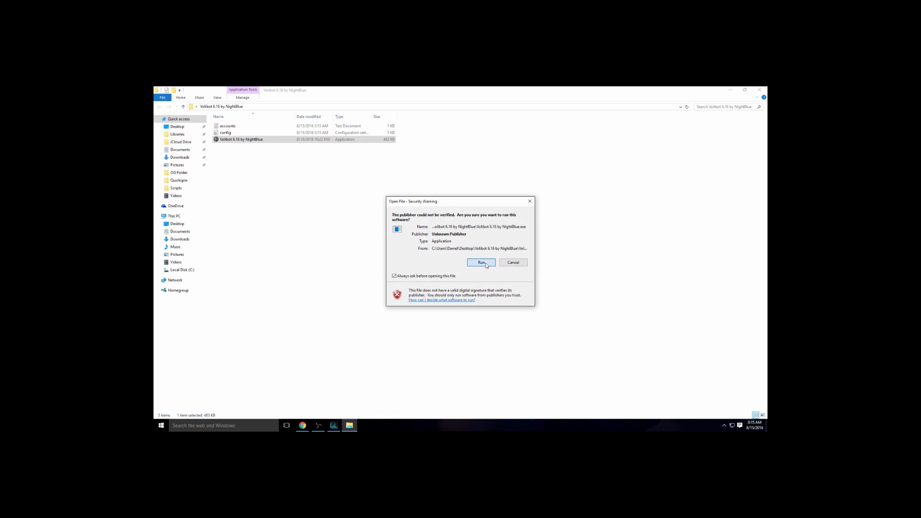
{"action": "left_click", "coordinate": [480, 263]}
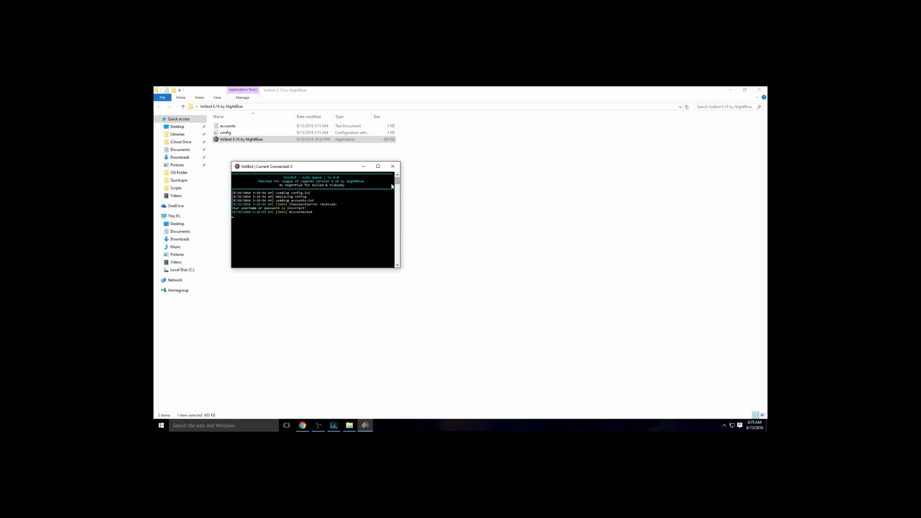
{"action": "mouse_move", "coordinate": [394, 166]}
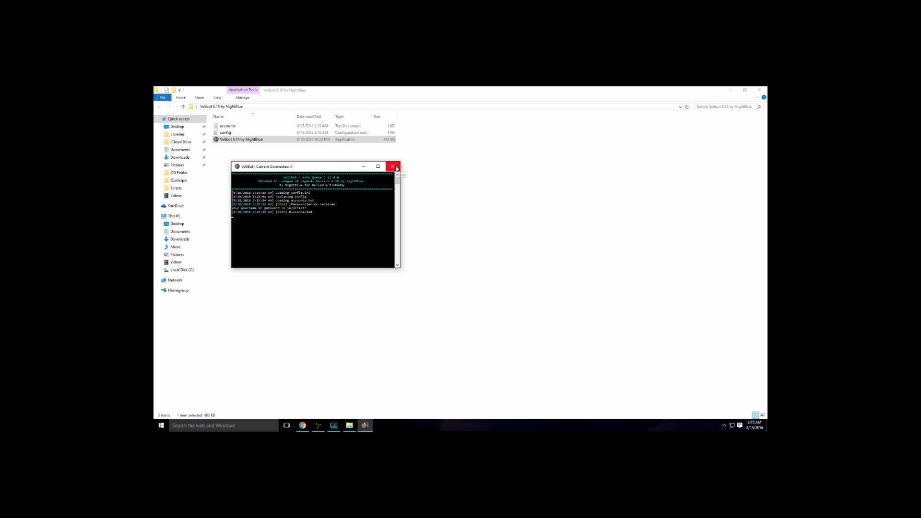
{"action": "left_click", "coordinate": [393, 166]}
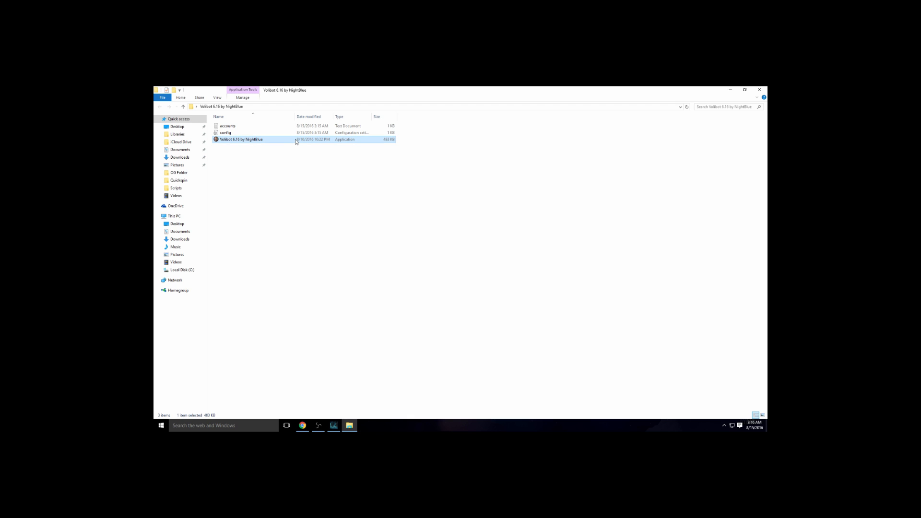
{"action": "mouse_move", "coordinate": [305, 169]}
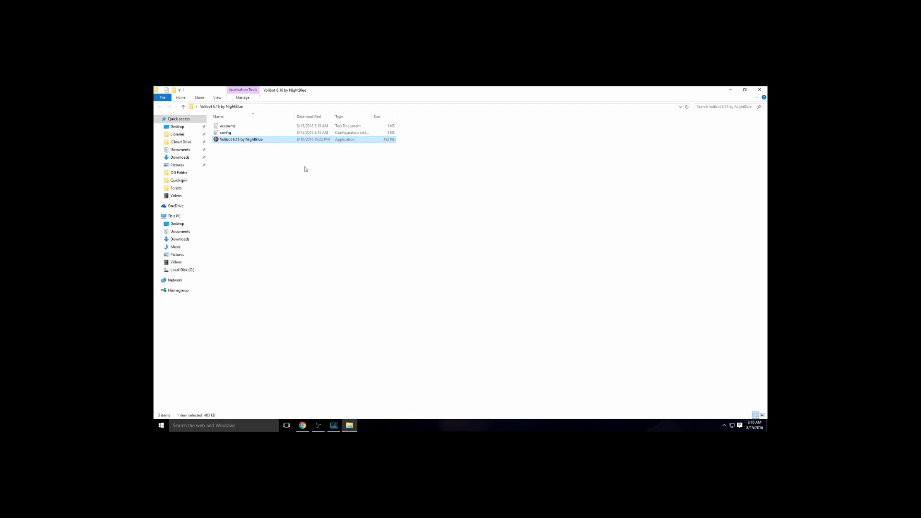
{"action": "mouse_move", "coordinate": [337, 301]}
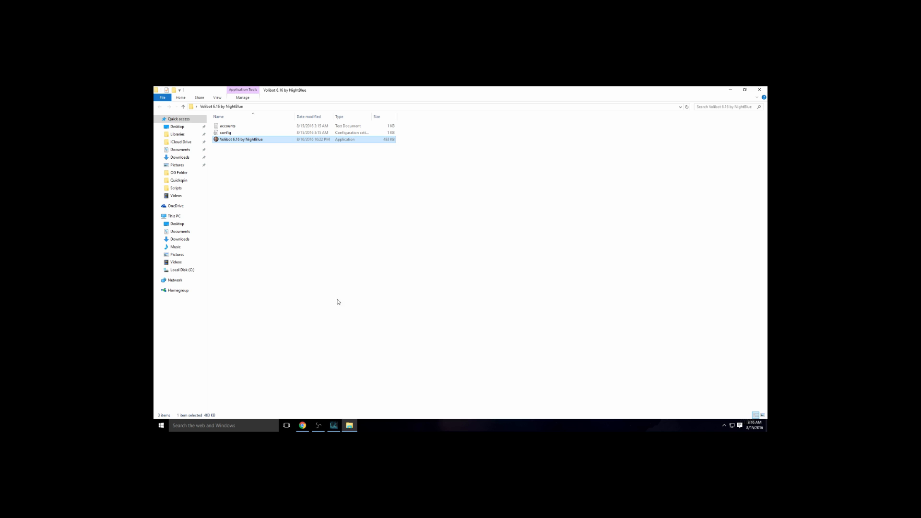
{"action": "mouse_move", "coordinate": [319, 425]}
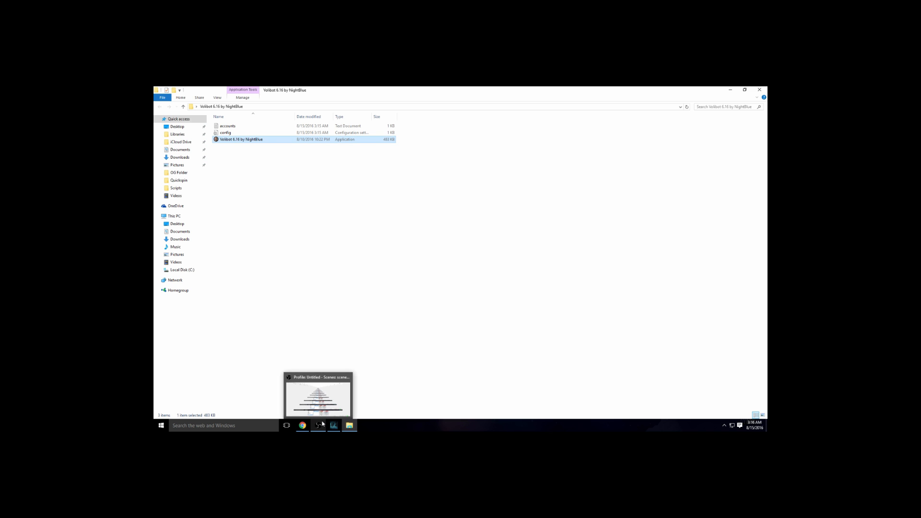